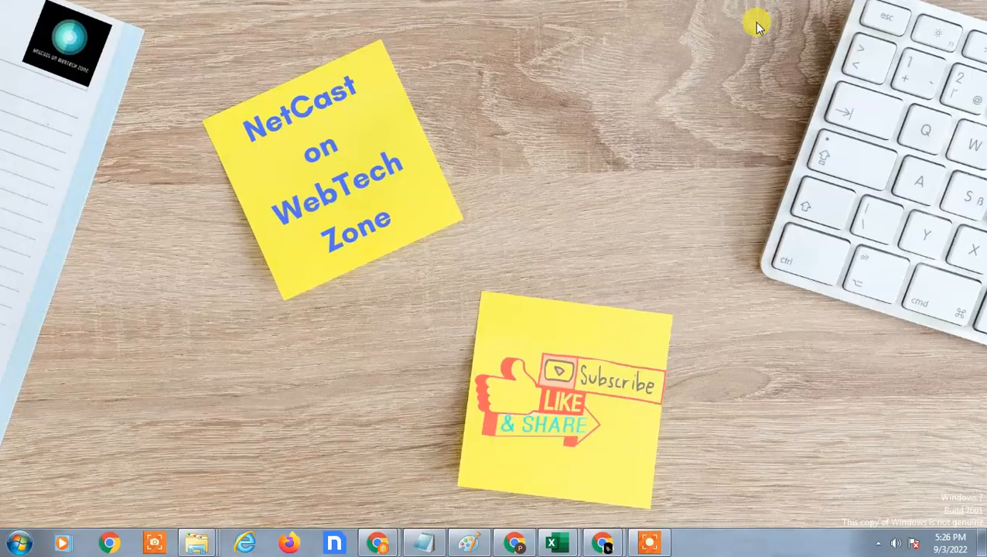
{"action": "mouse_move", "coordinate": [452, 80]}
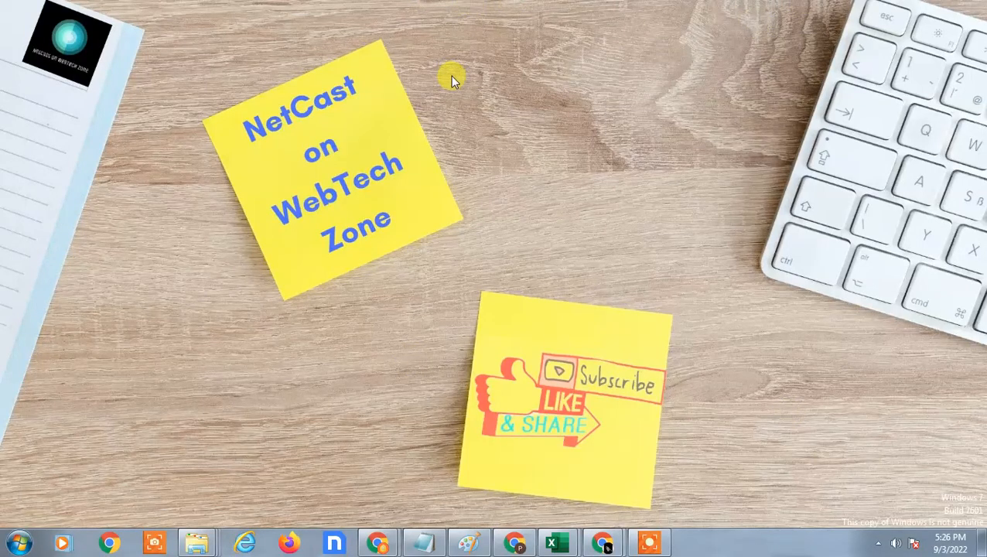
- Refresh the desktop from its right-click shortcut menu
{"action": "right_click", "coordinate": [452, 77]}
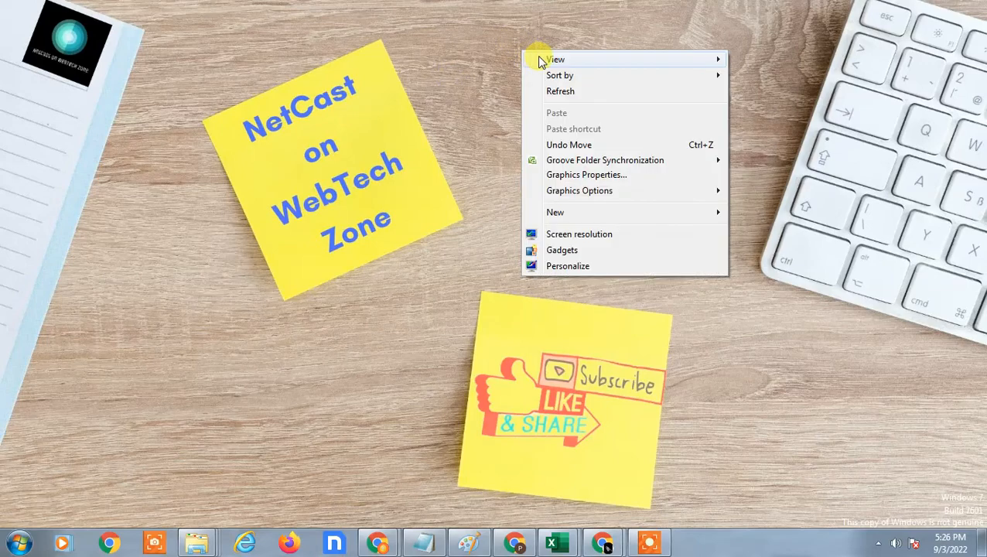
{"action": "left_click", "coordinate": [535, 144]}
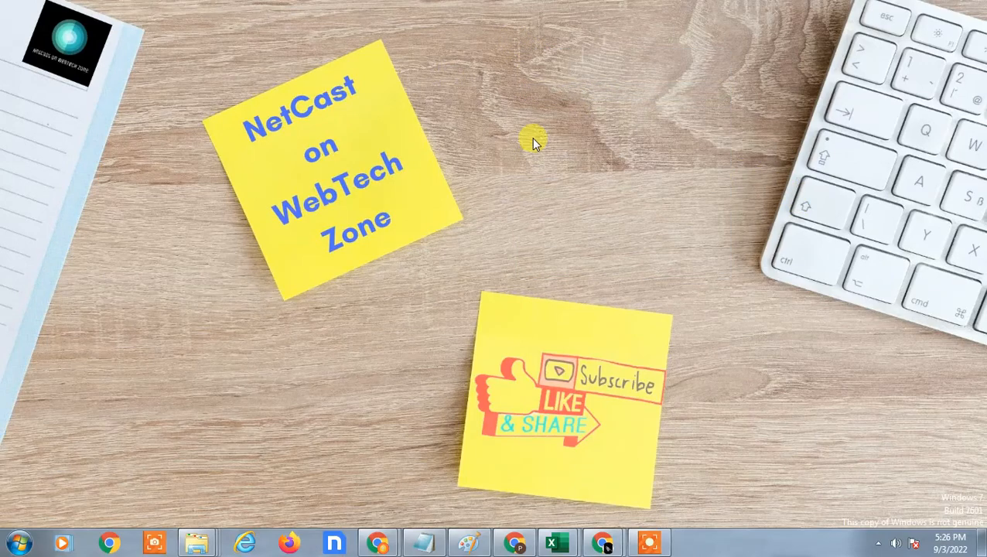
{"action": "mouse_move", "coordinate": [498, 46]}
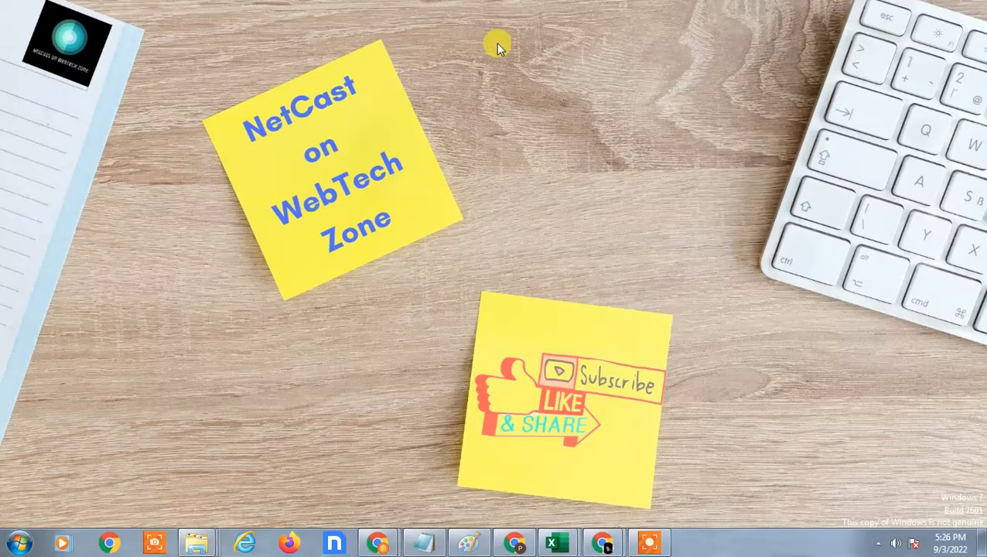
{"action": "mouse_move", "coordinate": [443, 46]}
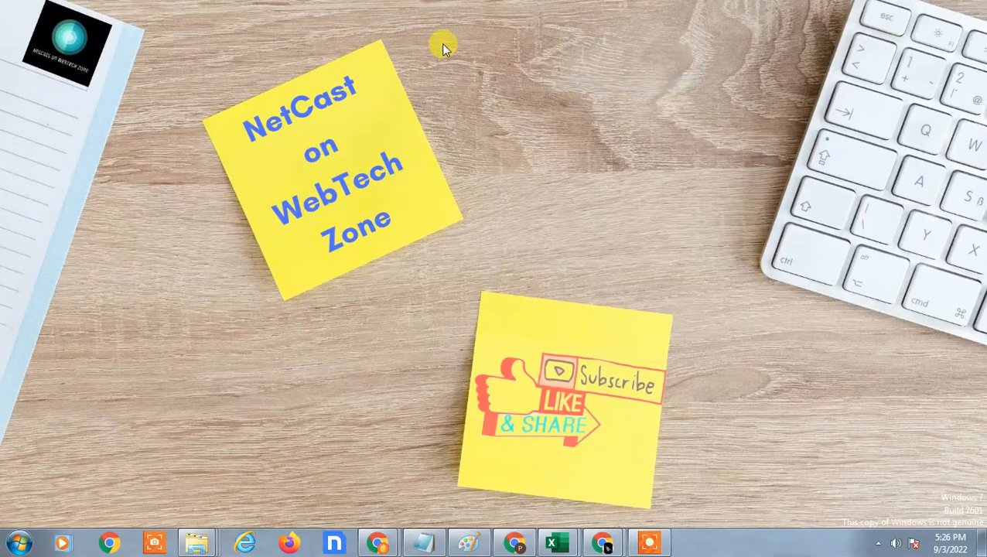
{"action": "right_click", "coordinate": [443, 46]}
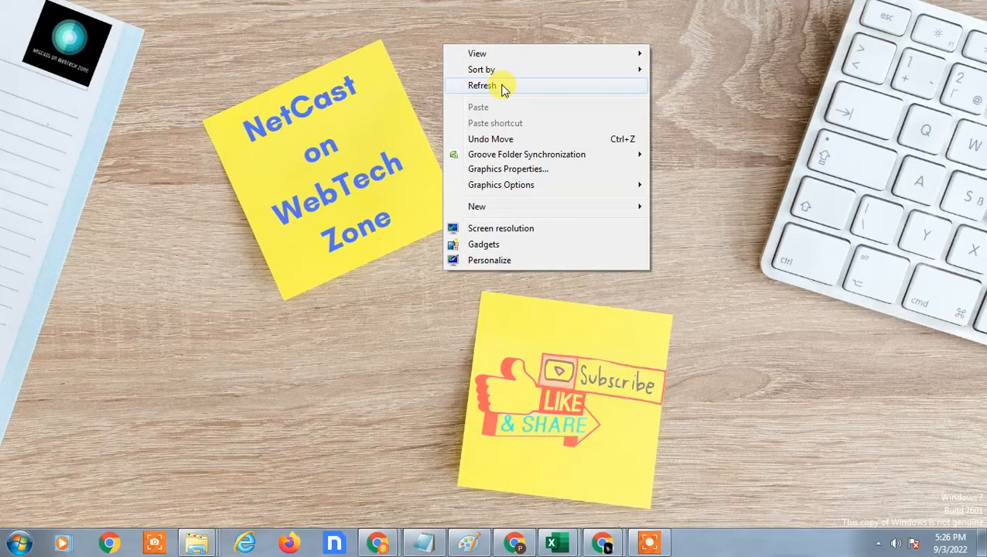
{"action": "left_click", "coordinate": [483, 85]}
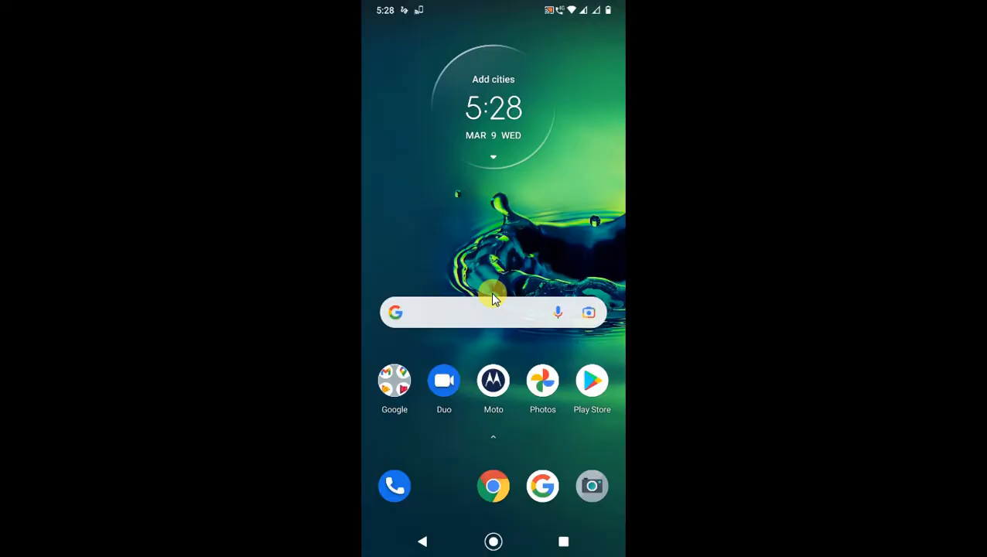
- Search the app drawer for 'G' and launch Google Drive to My Drive
{"action": "scroll", "scroll_direction": "up", "scroll_amount": 3}
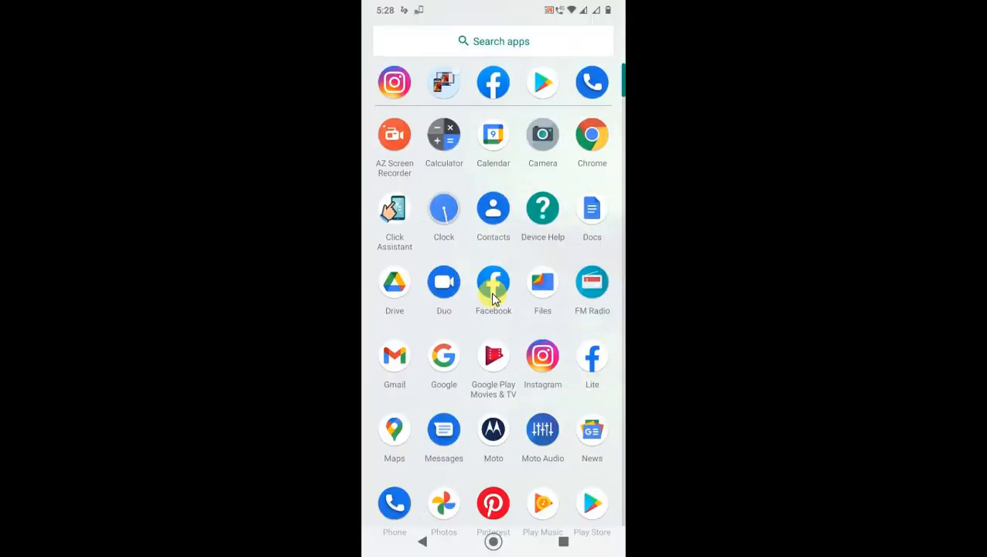
{"action": "scroll", "scroll_direction": "down", "scroll_amount": 3}
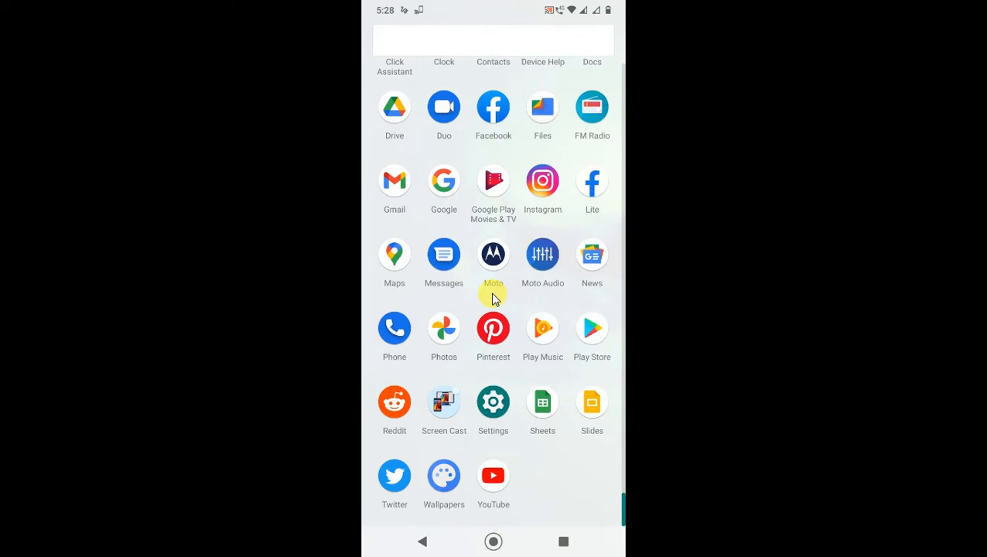
{"action": "type", "text": "G"}
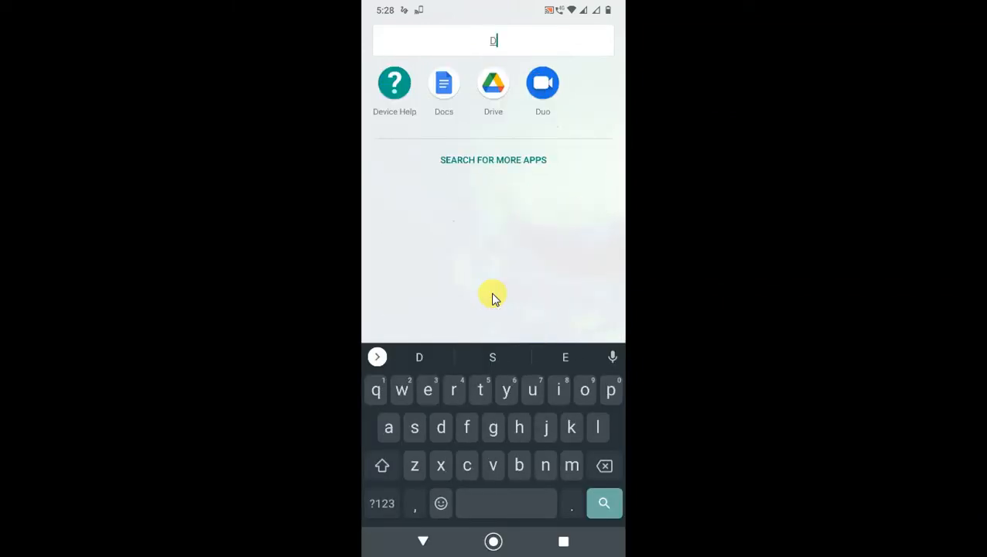
{"action": "left_click", "coordinate": [492, 83]}
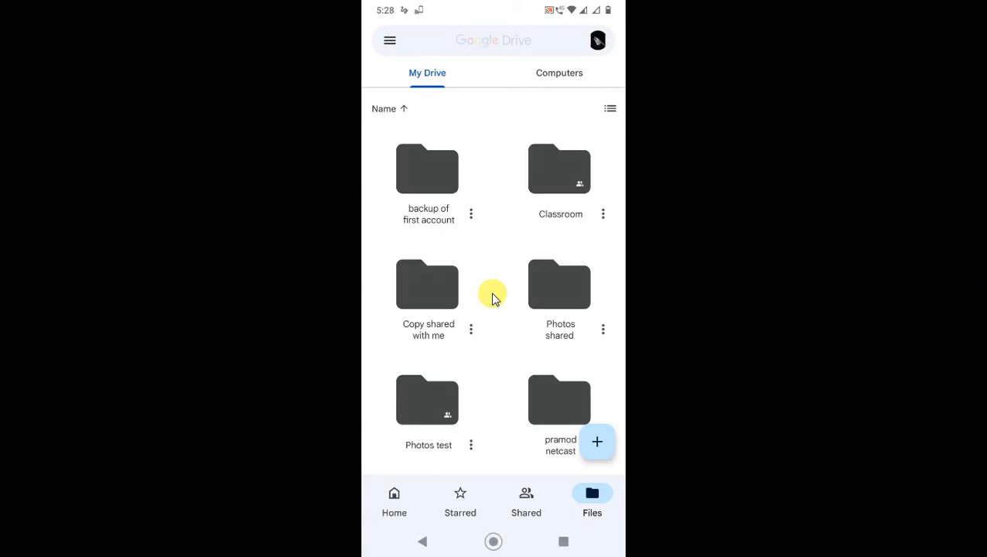
{"action": "scroll", "scroll_direction": "down", "scroll_amount": 3}
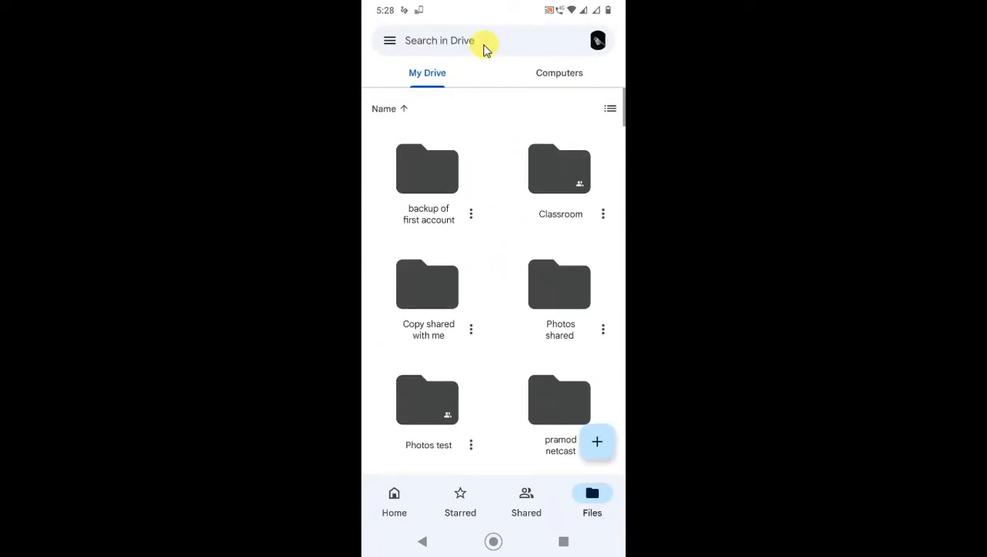
{"action": "mouse_move", "coordinate": [436, 46]}
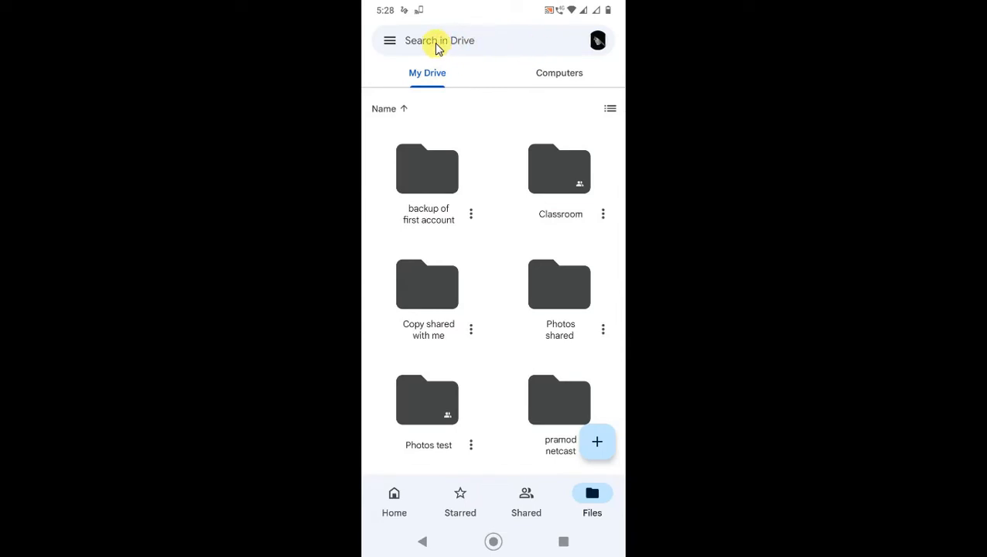
{"action": "left_click", "coordinate": [440, 41]}
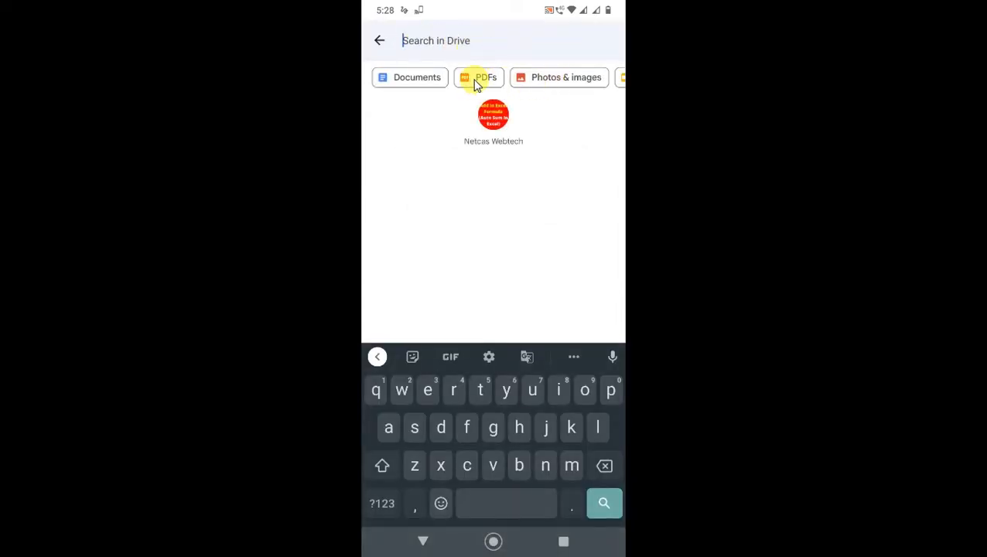
{"action": "left_click", "coordinate": [479, 77]}
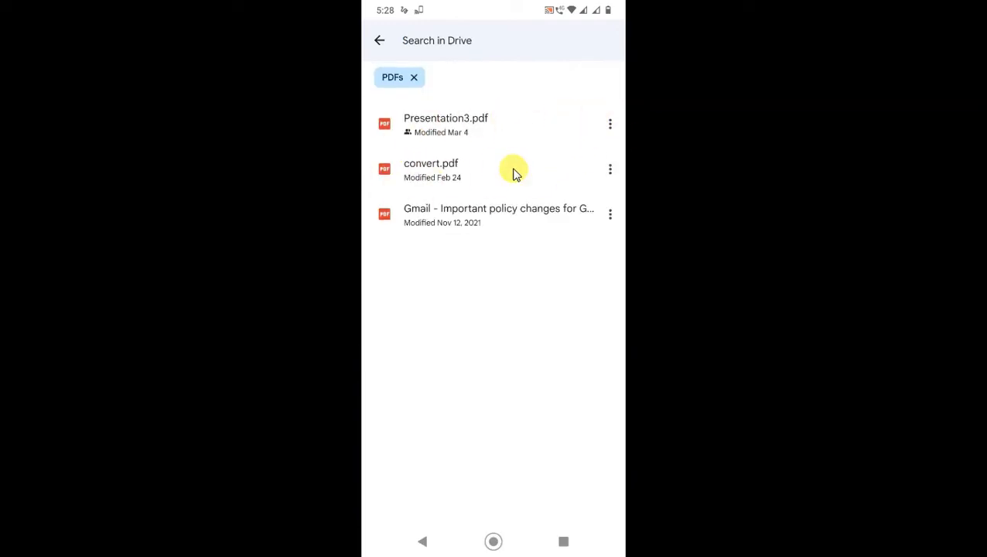
{"action": "mouse_move", "coordinate": [522, 178]}
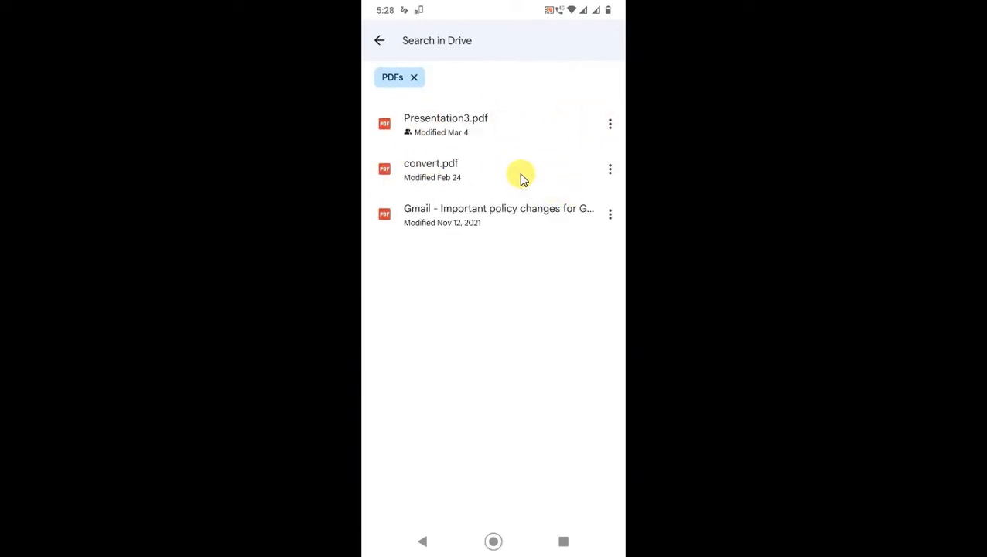
{"action": "mouse_move", "coordinate": [424, 173]}
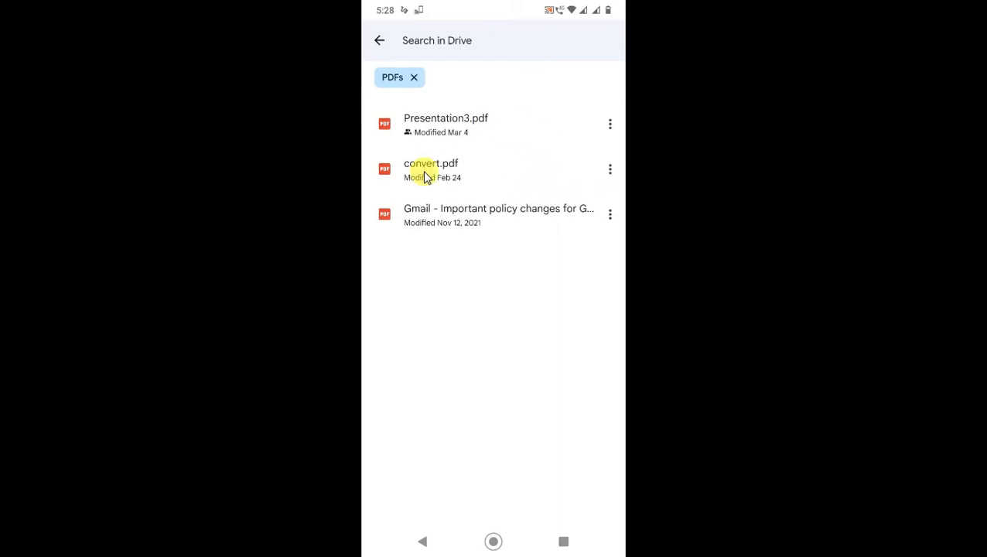
{"action": "mouse_move", "coordinate": [402, 343]}
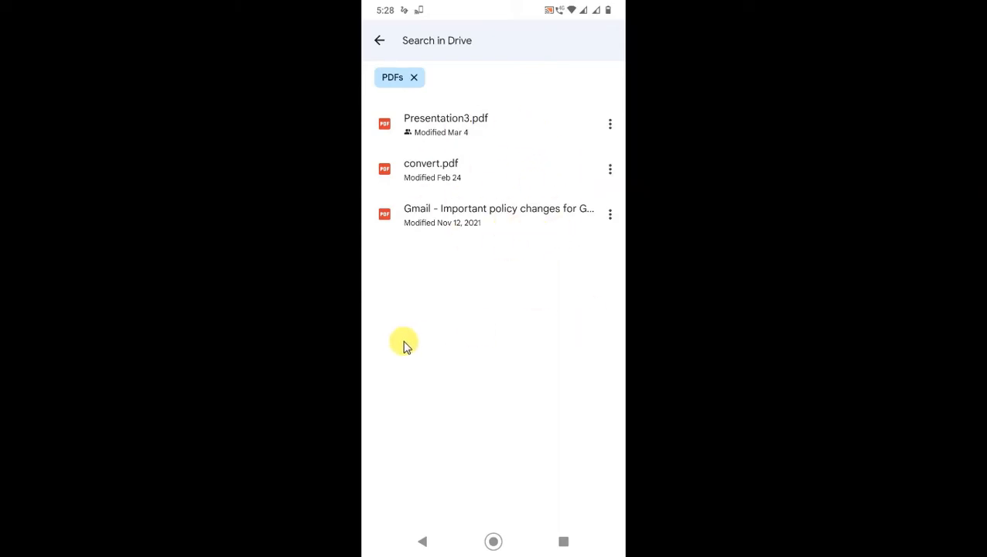
{"action": "left_click", "coordinate": [379, 41]}
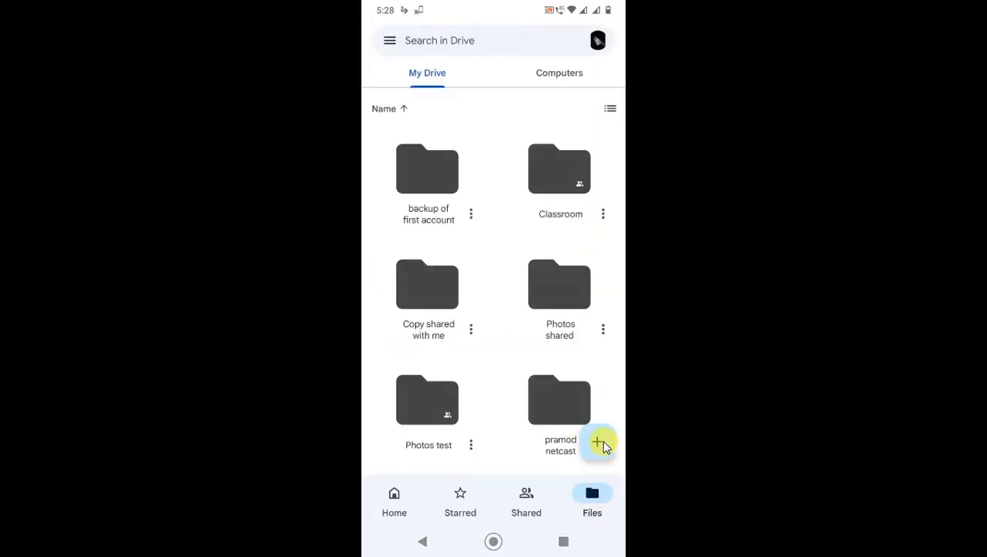
- Start a file upload from the + menu and browse Recent with the Documents filter toggled
{"action": "left_click", "coordinate": [600, 443]}
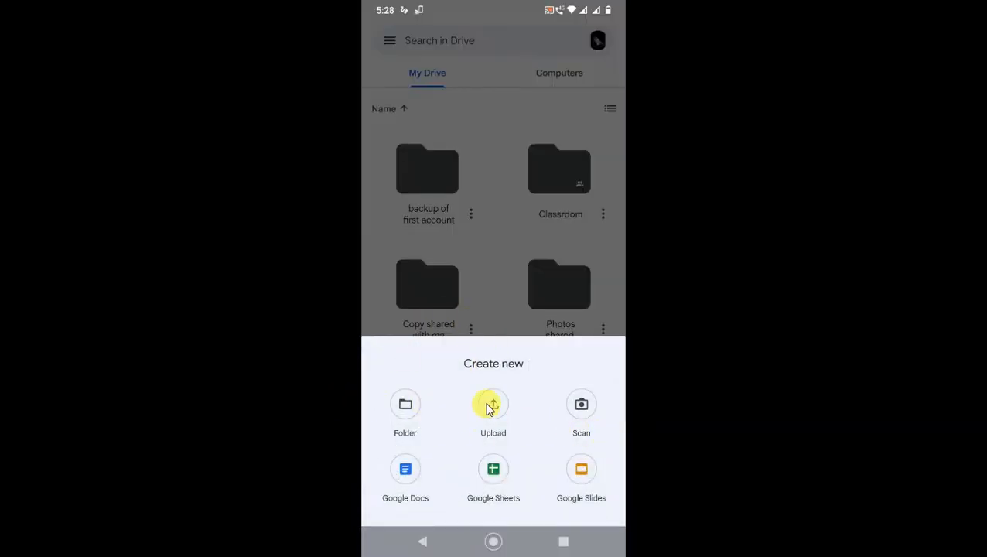
{"action": "left_click", "coordinate": [492, 403]}
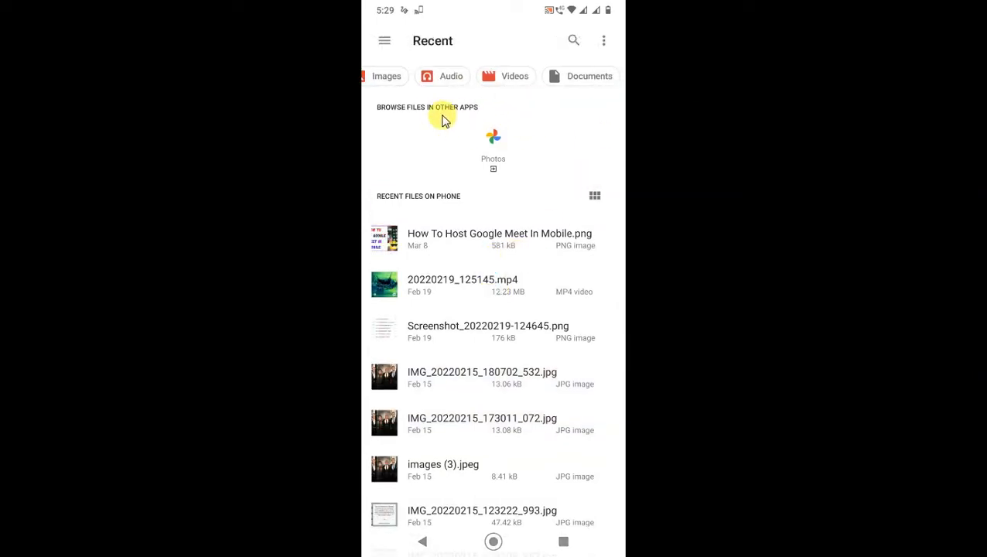
{"action": "left_click", "coordinate": [590, 76]}
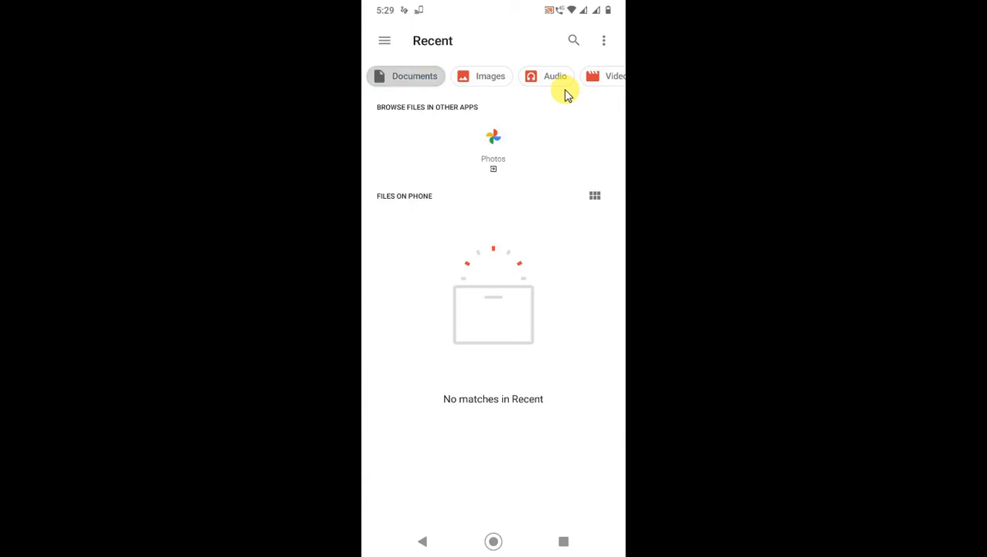
{"action": "left_click", "coordinate": [482, 311]}
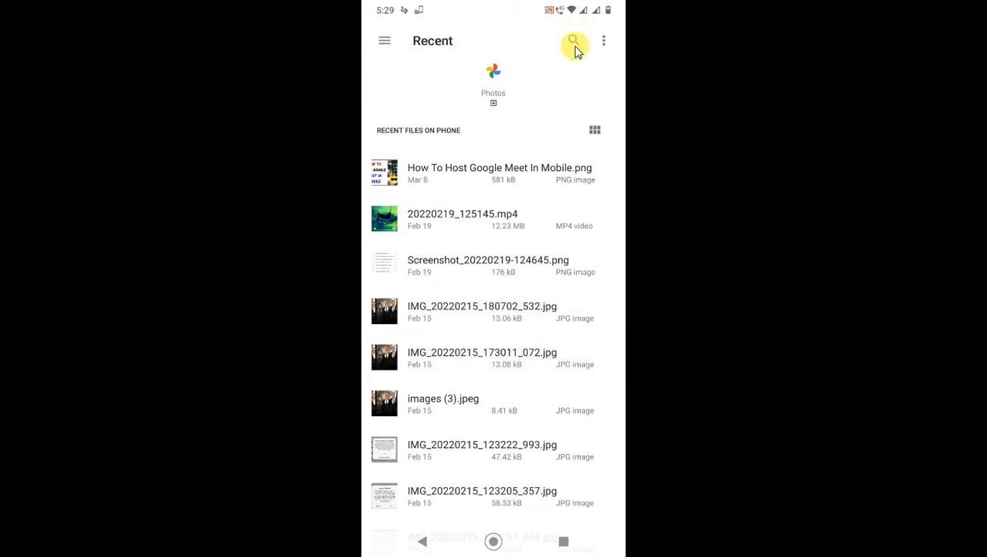
- Leave the picker without uploading and allow Drive access to photos and media
{"action": "left_click", "coordinate": [574, 40]}
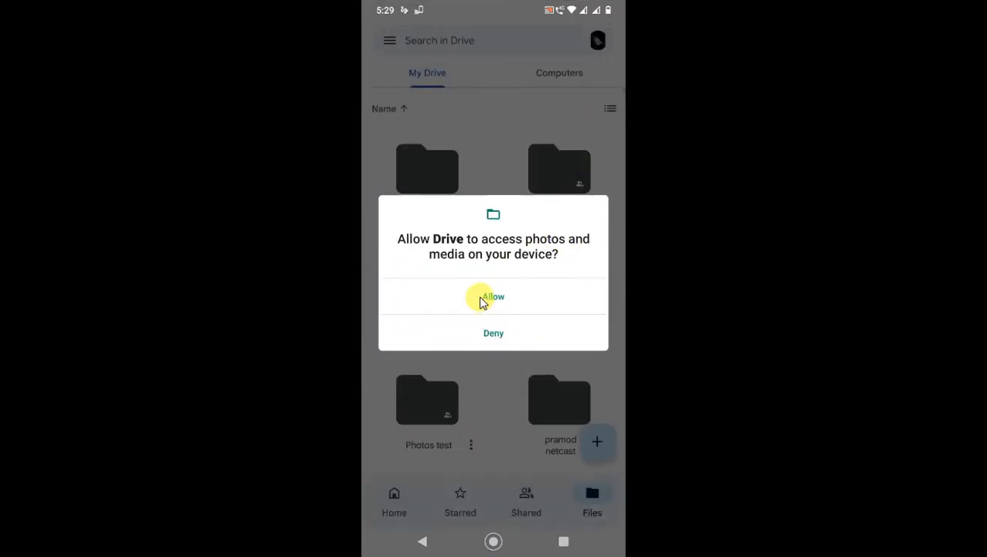
{"action": "left_click", "coordinate": [494, 297]}
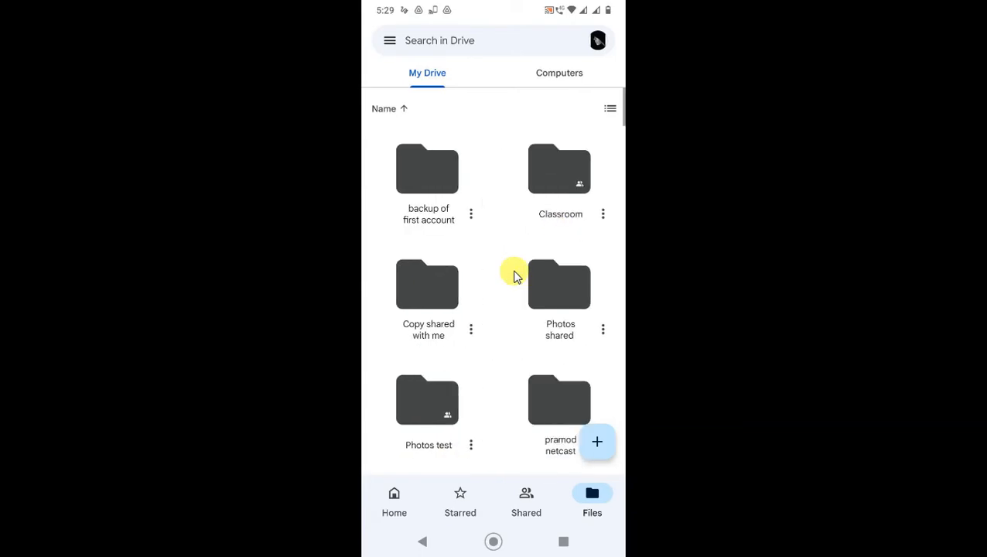
{"action": "mouse_move", "coordinate": [591, 204]}
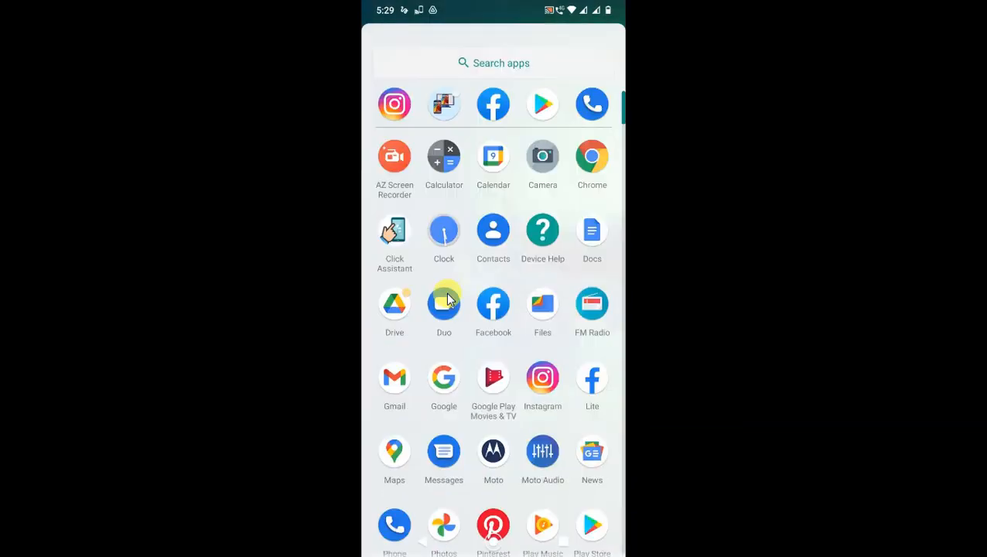
- Launch Files by Google from app search and view the Documents & other category
{"action": "left_click", "coordinate": [491, 62]}
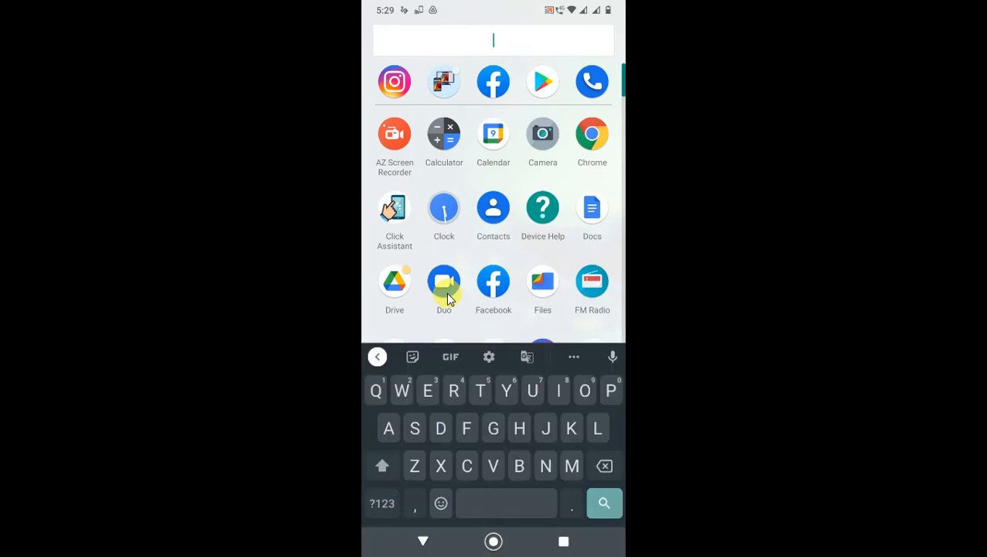
{"action": "type", "text": "F"}
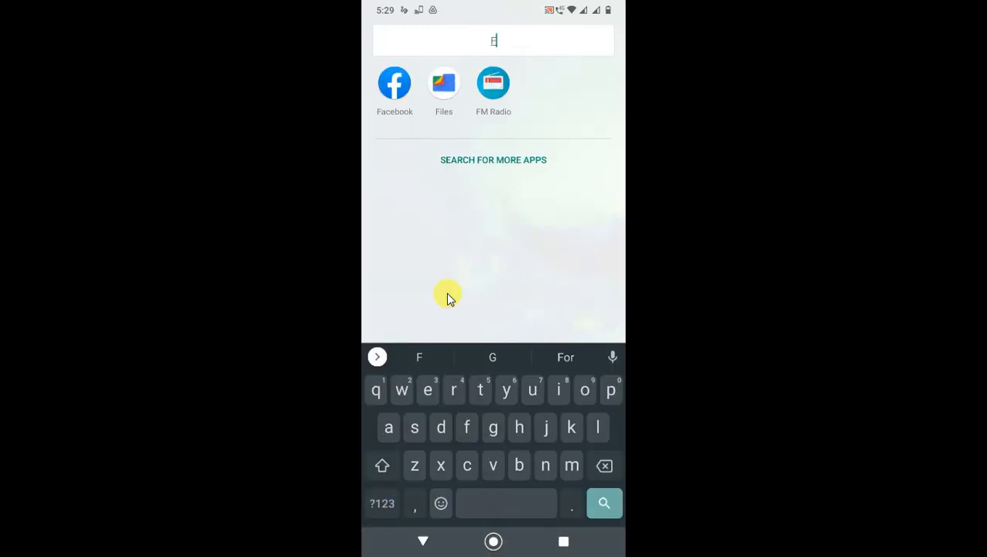
{"action": "left_click", "coordinate": [443, 83]}
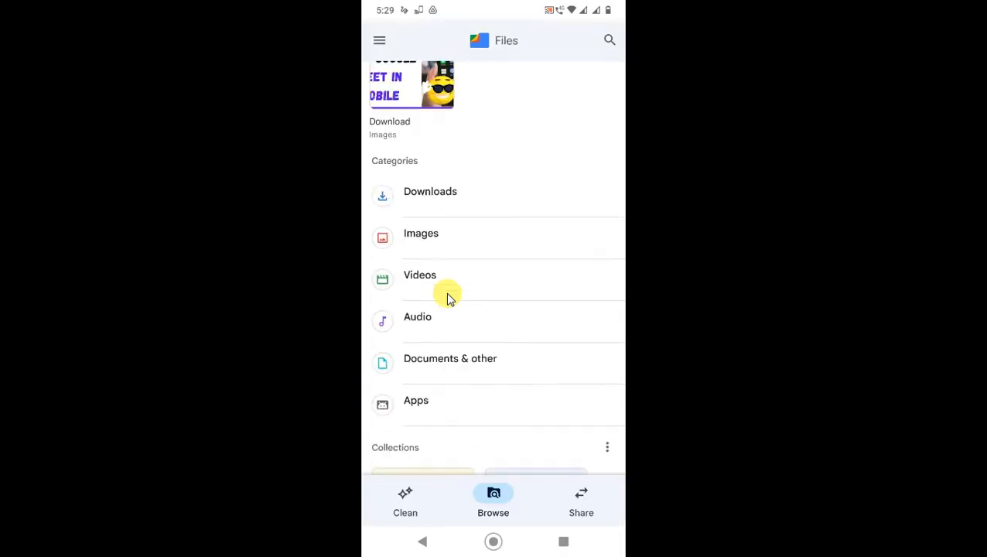
{"action": "left_click", "coordinate": [450, 359]}
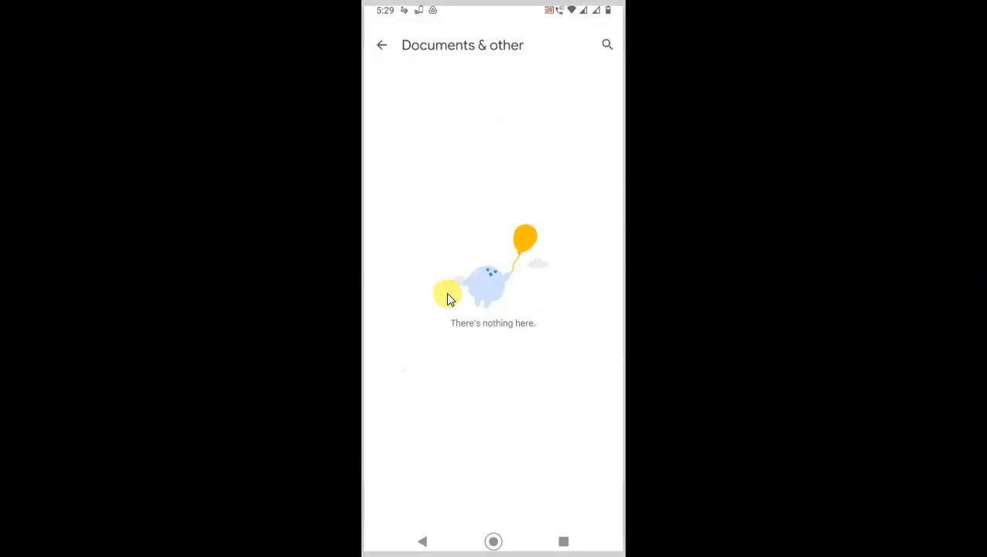
- Search Drive filtered to PDFs and view the options for the existing convert.pdf
{"action": "left_click", "coordinate": [380, 45]}
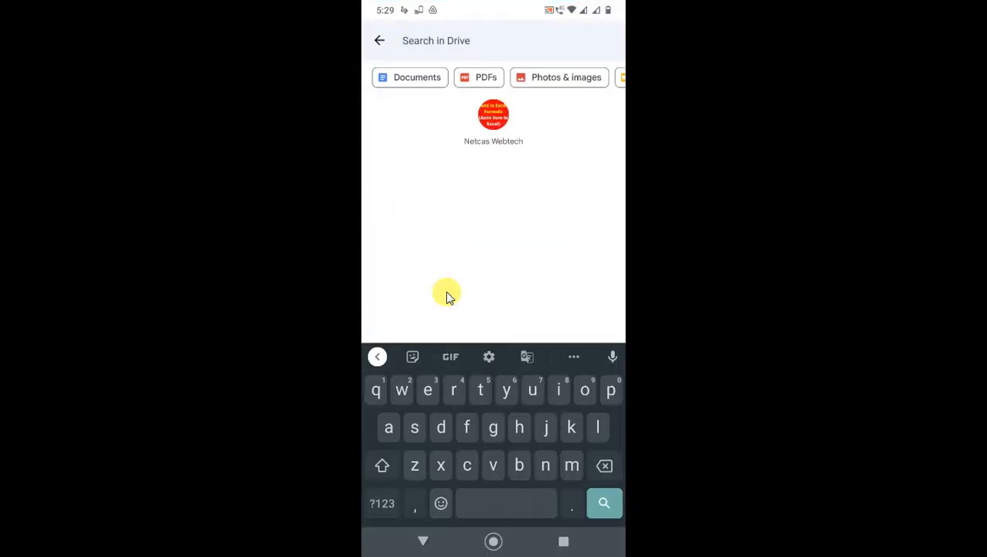
{"action": "left_click", "coordinate": [485, 78]}
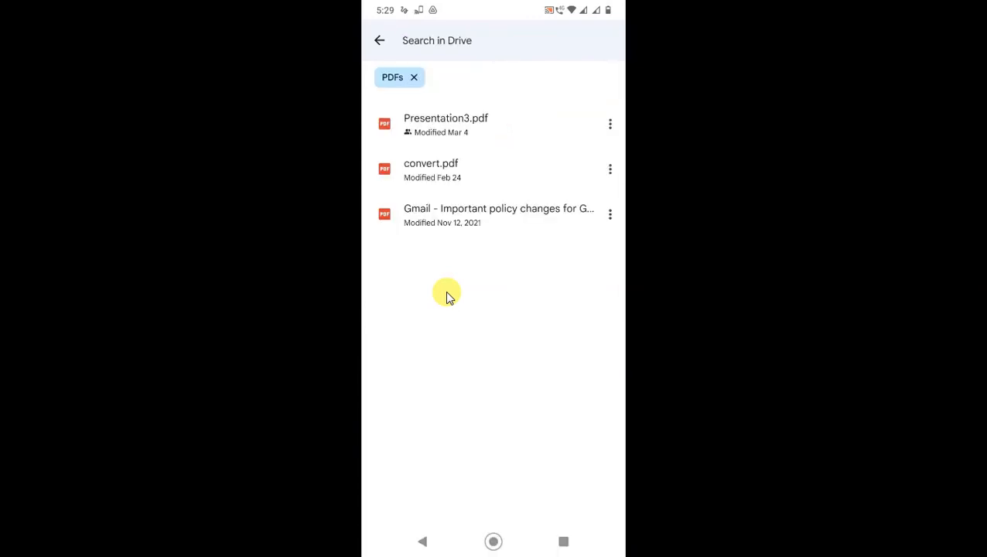
{"action": "left_click", "coordinate": [610, 169]}
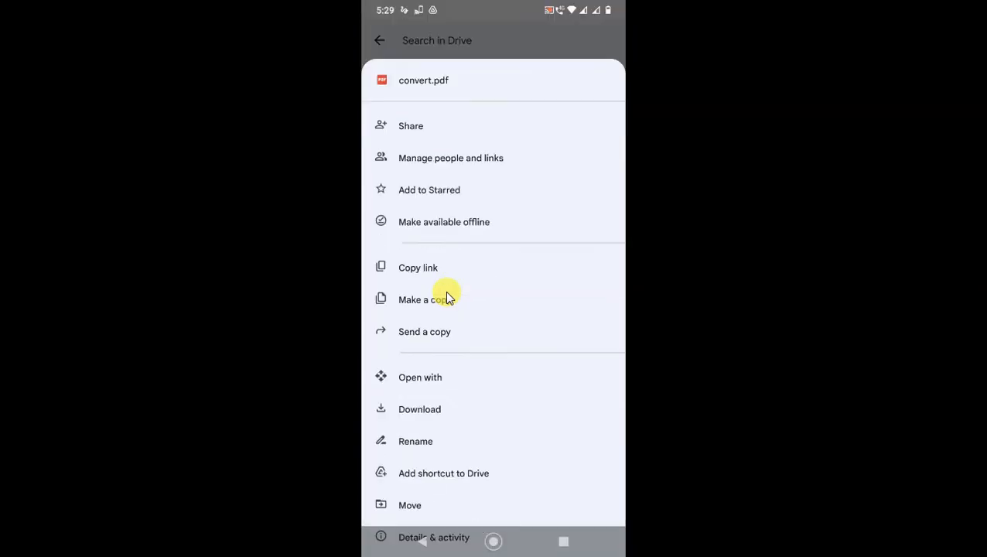
{"action": "left_click", "coordinate": [419, 408]}
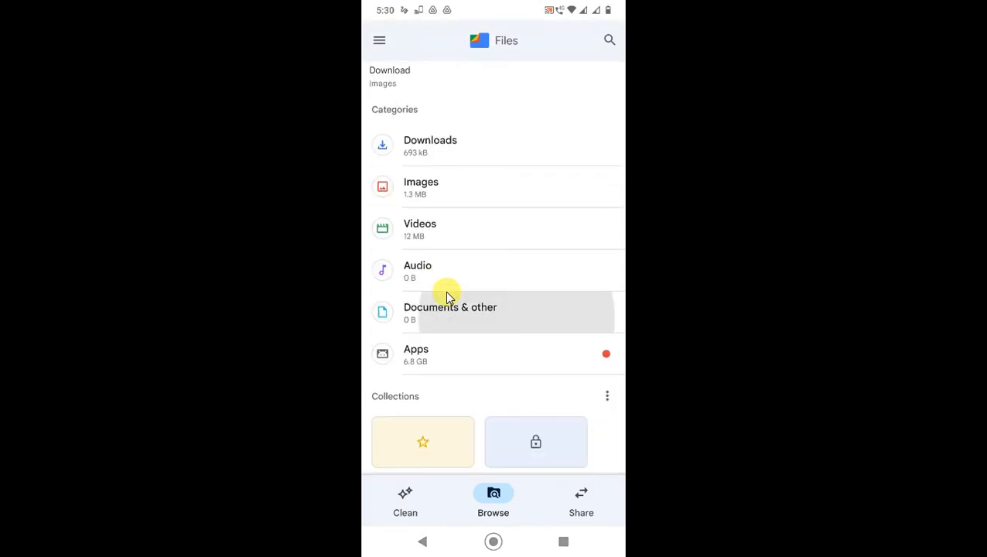
- Share the downloaded convert.pdf from Documents & other in Files by Google
{"action": "left_click", "coordinate": [451, 313]}
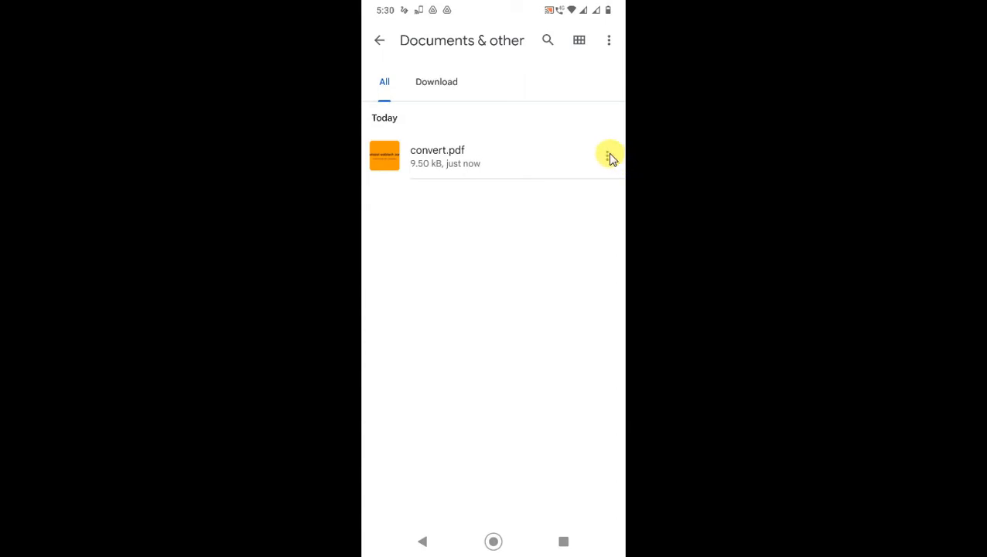
{"action": "left_click", "coordinate": [609, 155]}
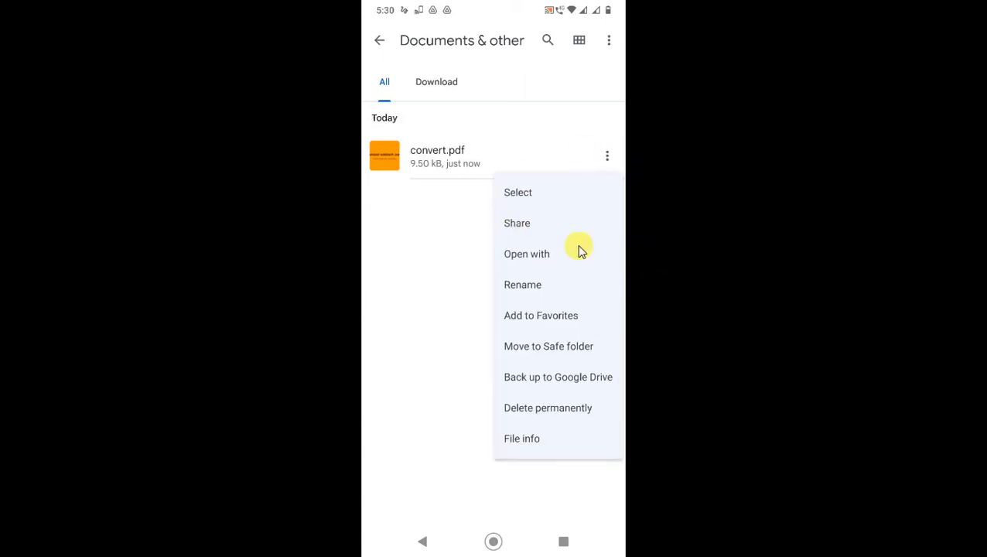
{"action": "left_click", "coordinate": [539, 210]}
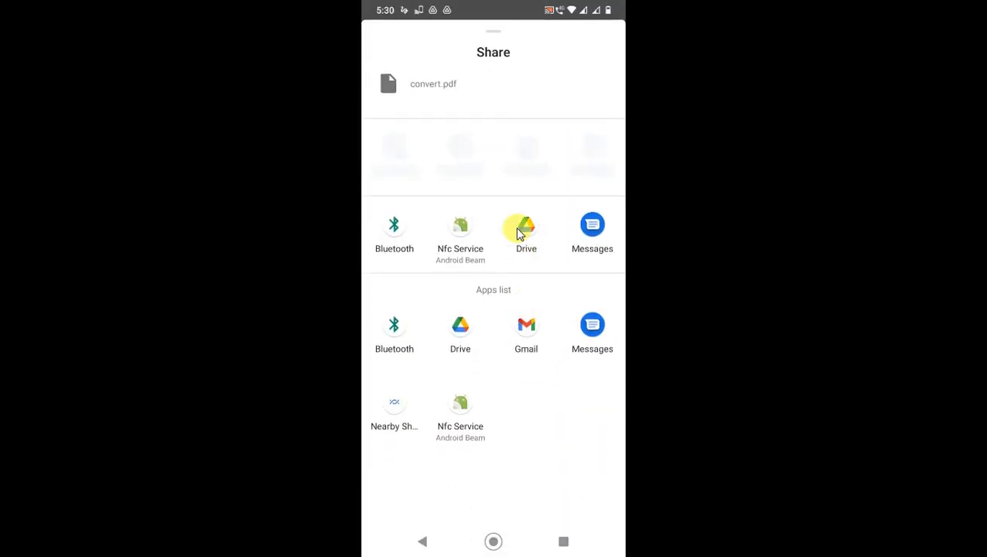
- Send convert.pdf to Drive on the only account, saving it into My Drive
{"action": "left_click", "coordinate": [526, 232]}
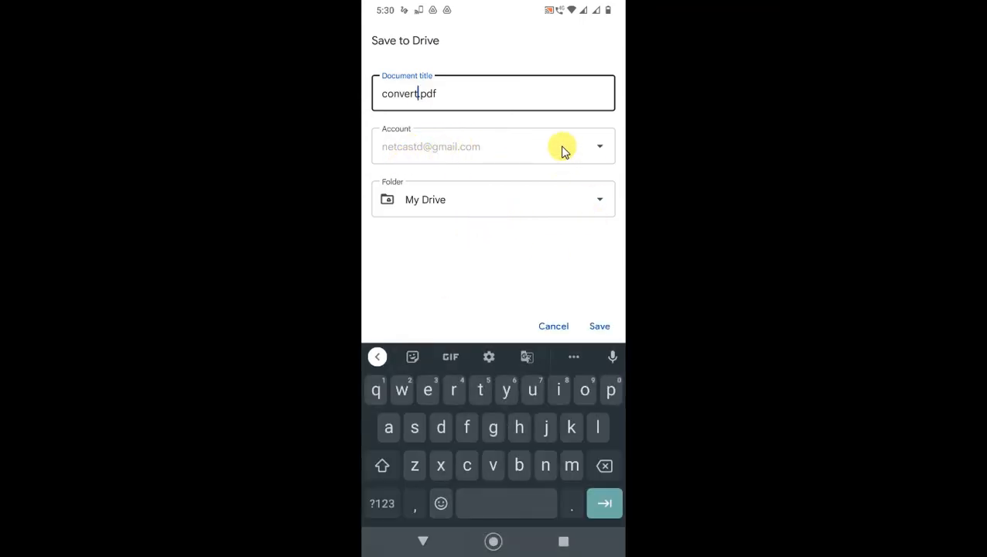
{"action": "left_click", "coordinate": [600, 146]}
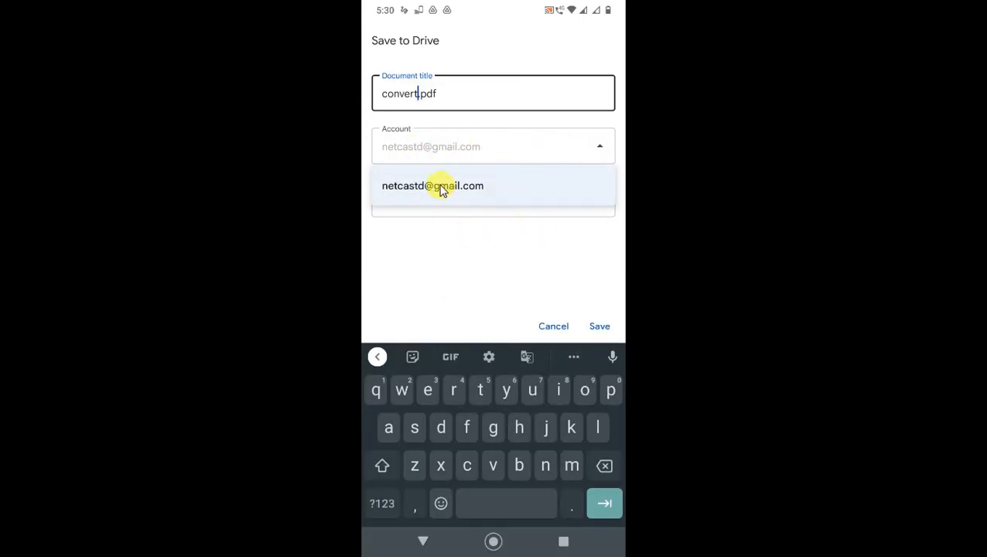
{"action": "left_click", "coordinate": [433, 186]}
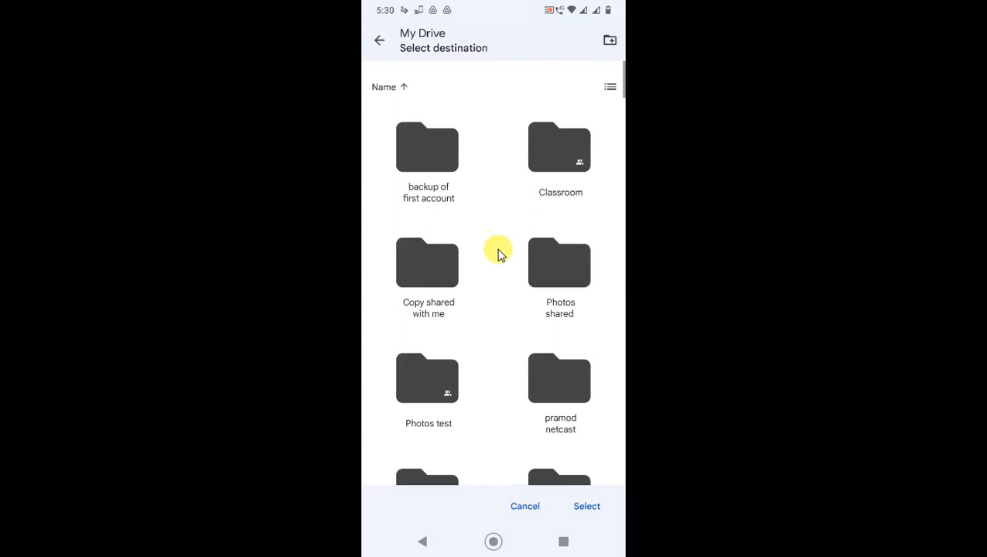
{"action": "mouse_move", "coordinate": [519, 323]}
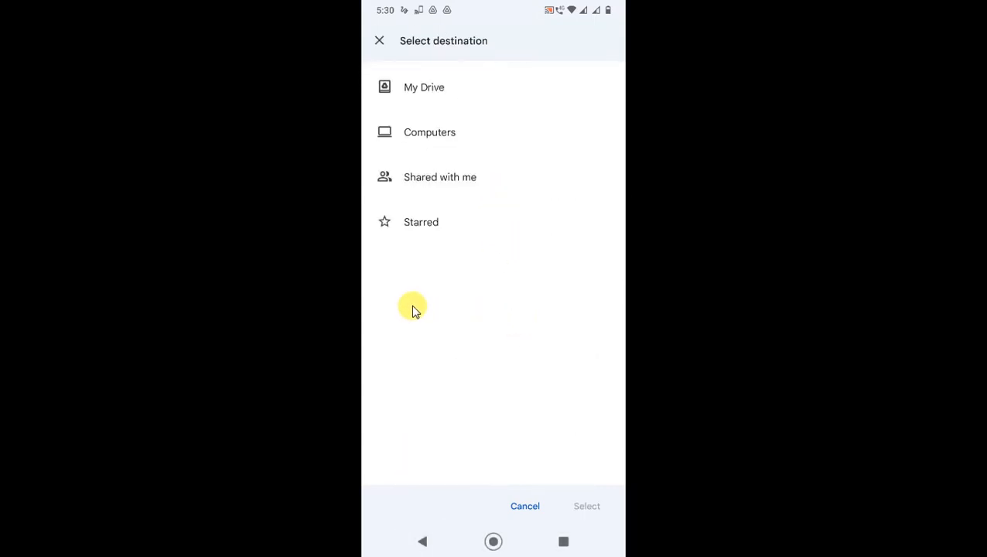
{"action": "left_click", "coordinate": [424, 87]}
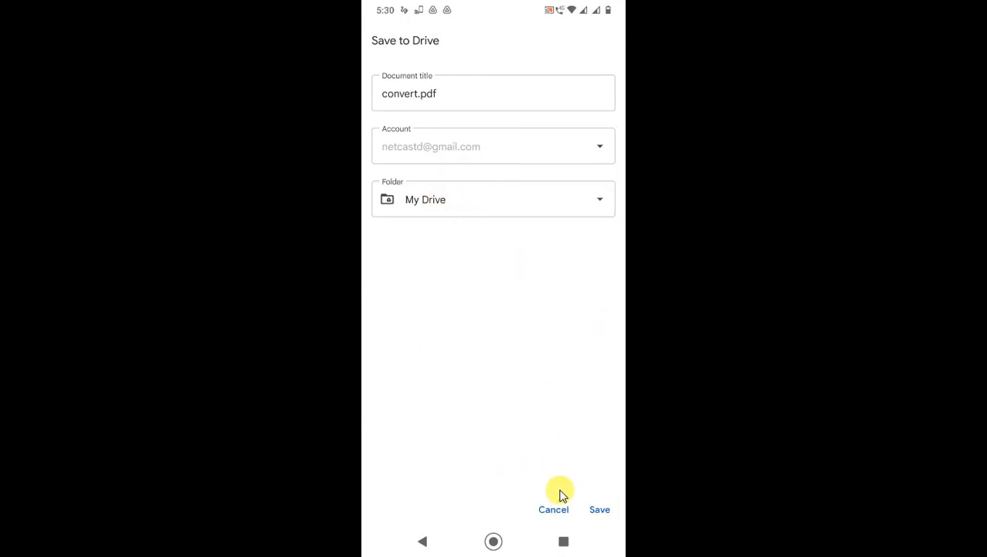
{"action": "left_click", "coordinate": [600, 509]}
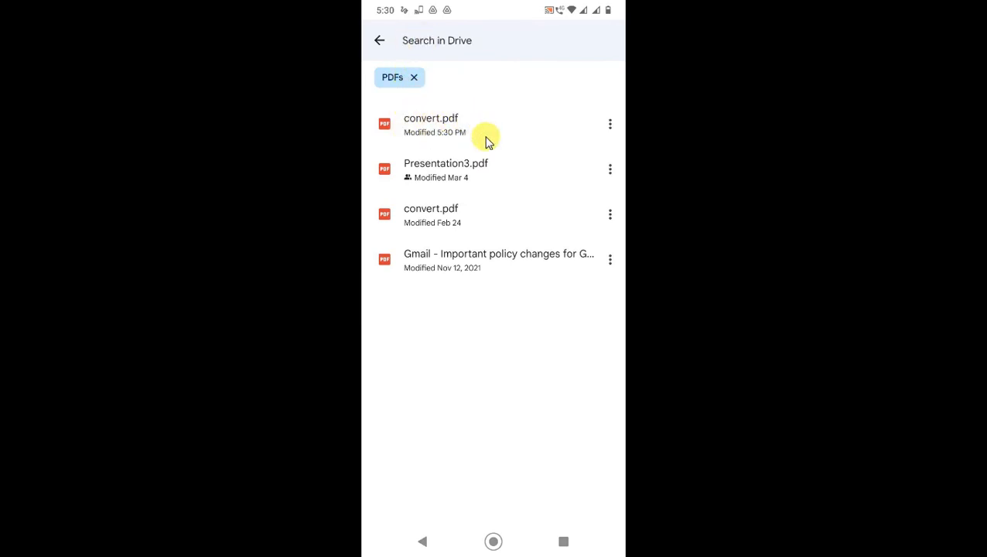
{"action": "mouse_move", "coordinate": [604, 148]}
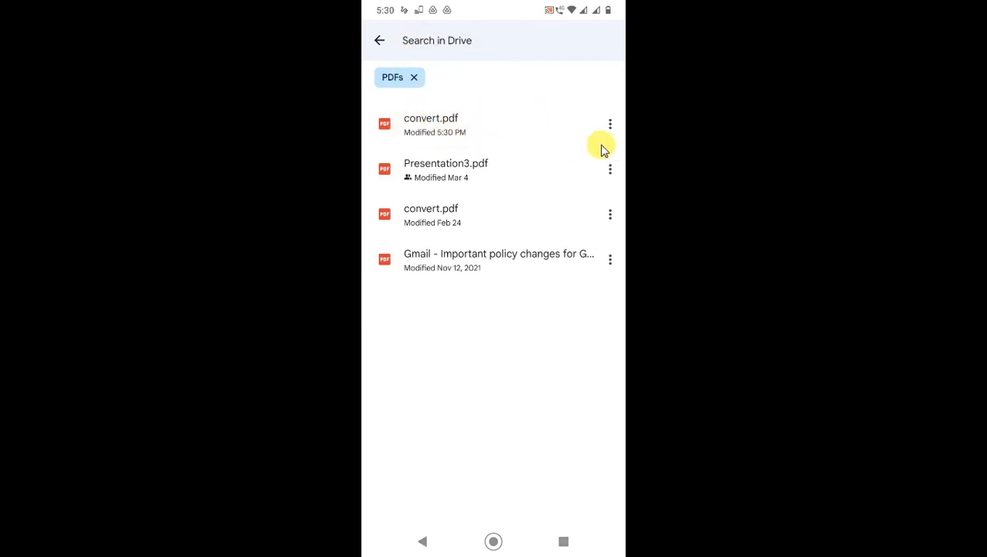
- Choose Send a copy from the new convert.pdf's options to view the share sheet
{"action": "left_click", "coordinate": [610, 124]}
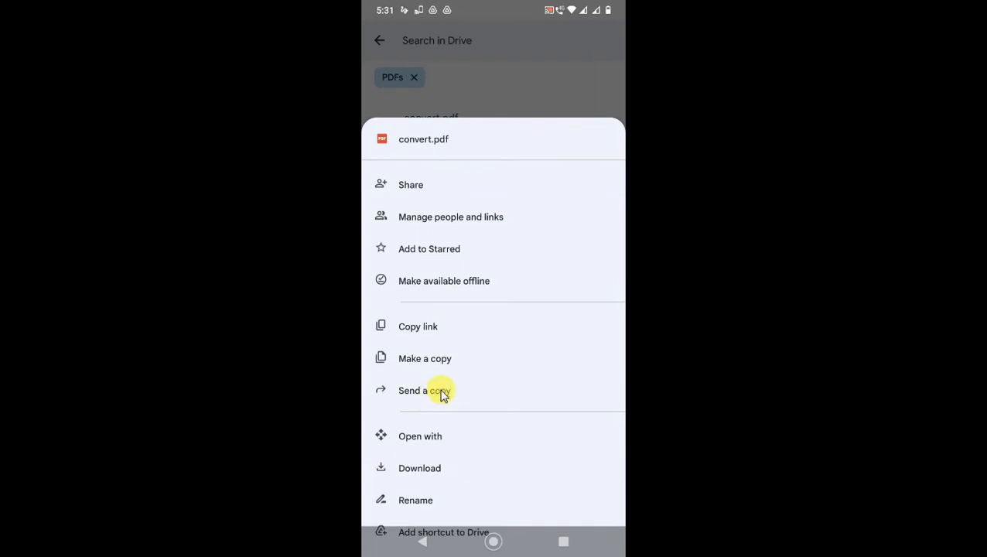
{"action": "left_click", "coordinate": [414, 377]}
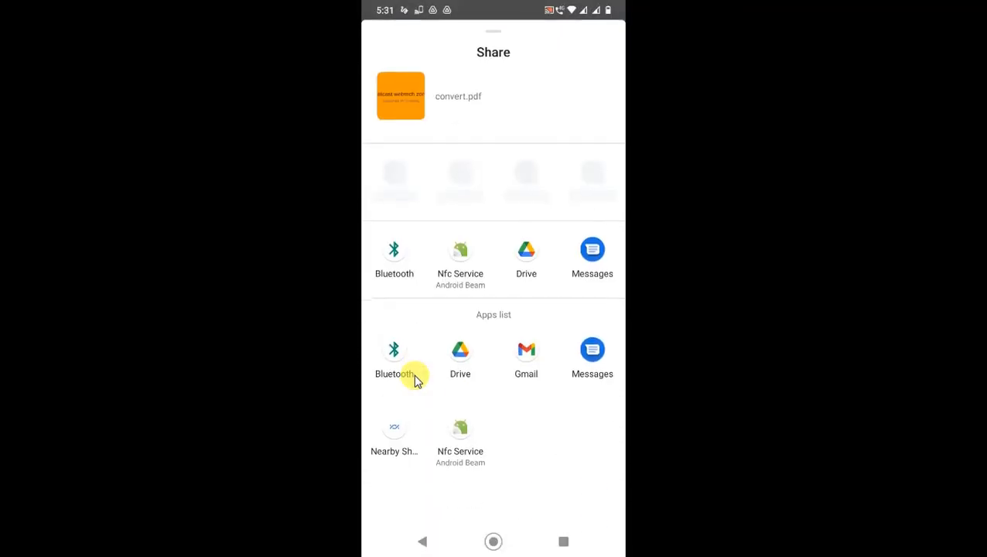
{"action": "mouse_move", "coordinate": [513, 402]}
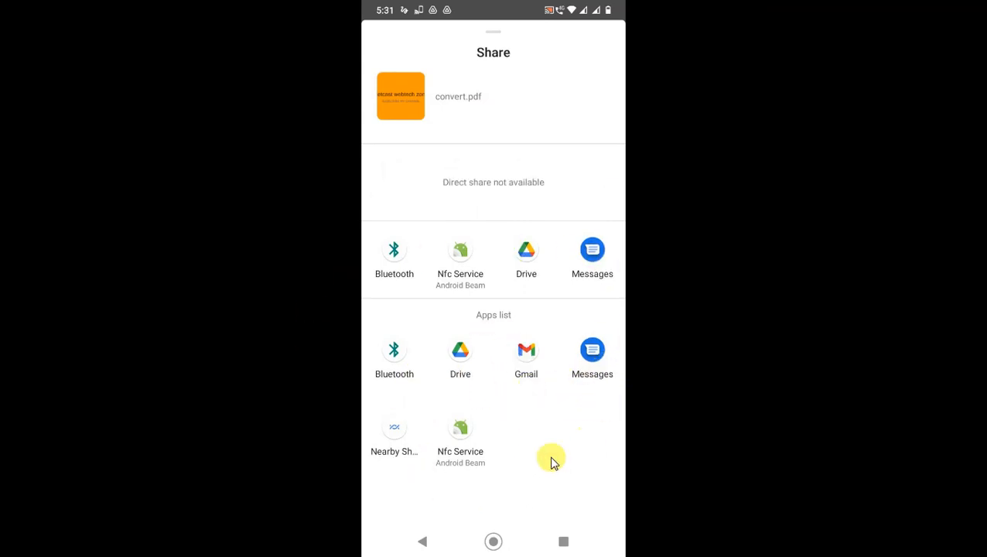
{"action": "mouse_move", "coordinate": [505, 430]}
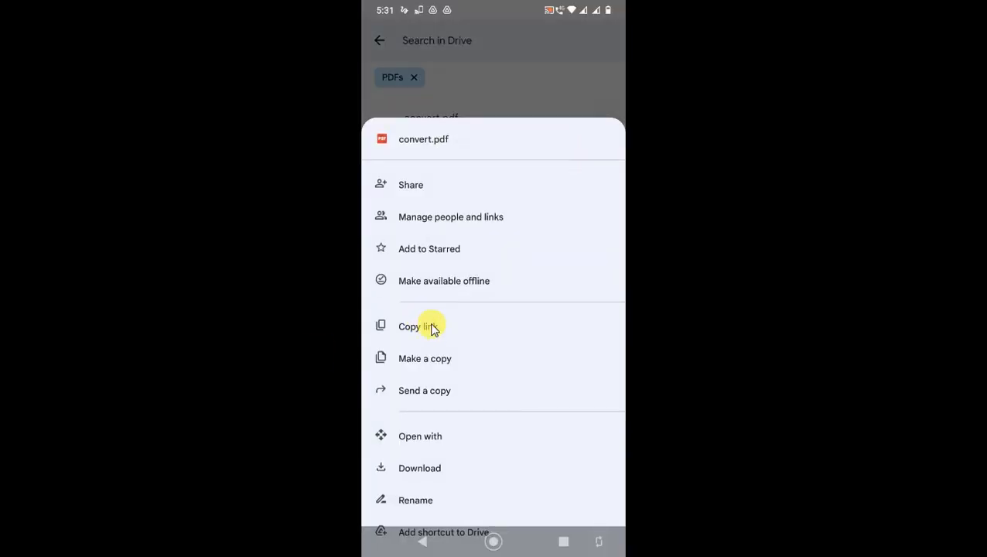
{"action": "mouse_move", "coordinate": [483, 238]}
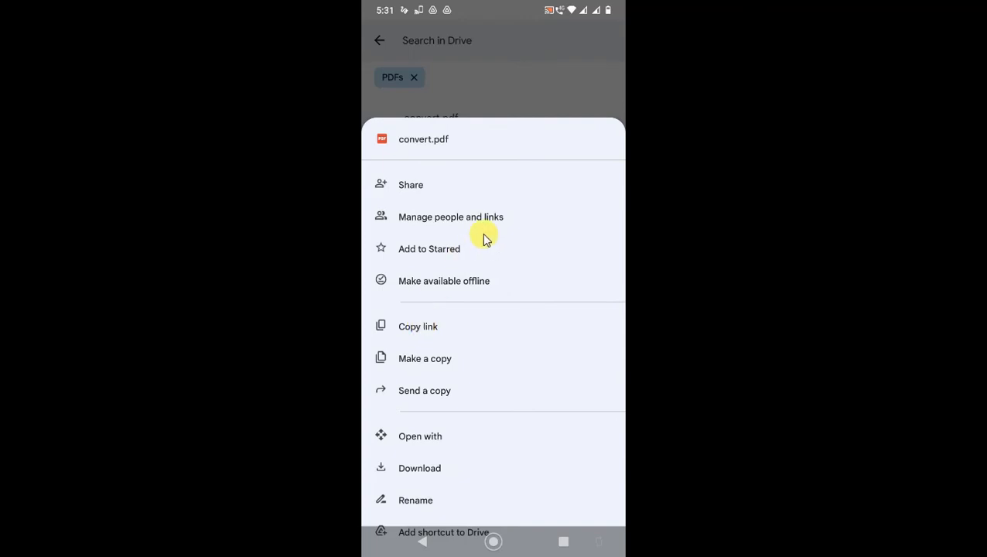
{"action": "mouse_move", "coordinate": [472, 222]}
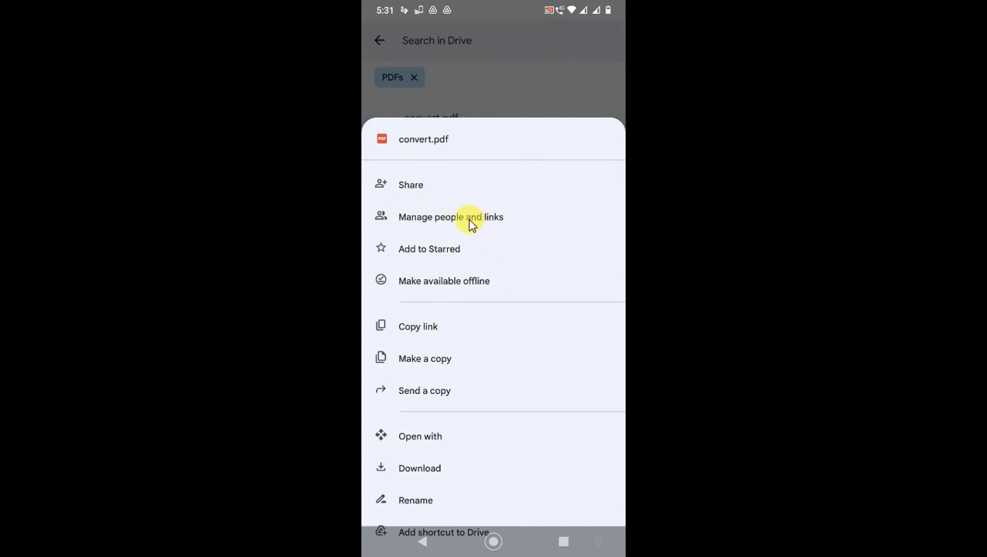
- Set convert.pdf's general access to Anyone with the link as viewer and copy the link
{"action": "left_click", "coordinate": [450, 217]}
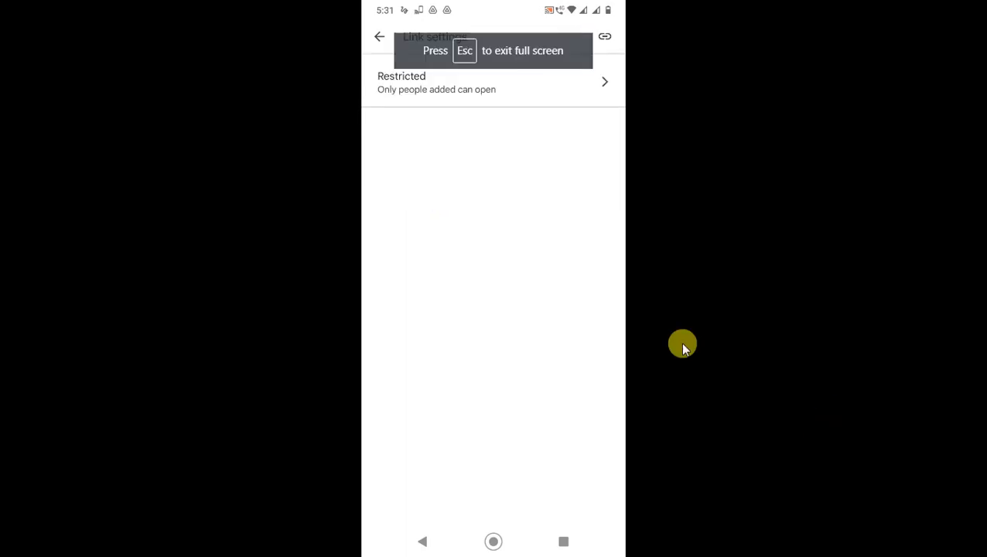
{"action": "mouse_move", "coordinate": [488, 88]}
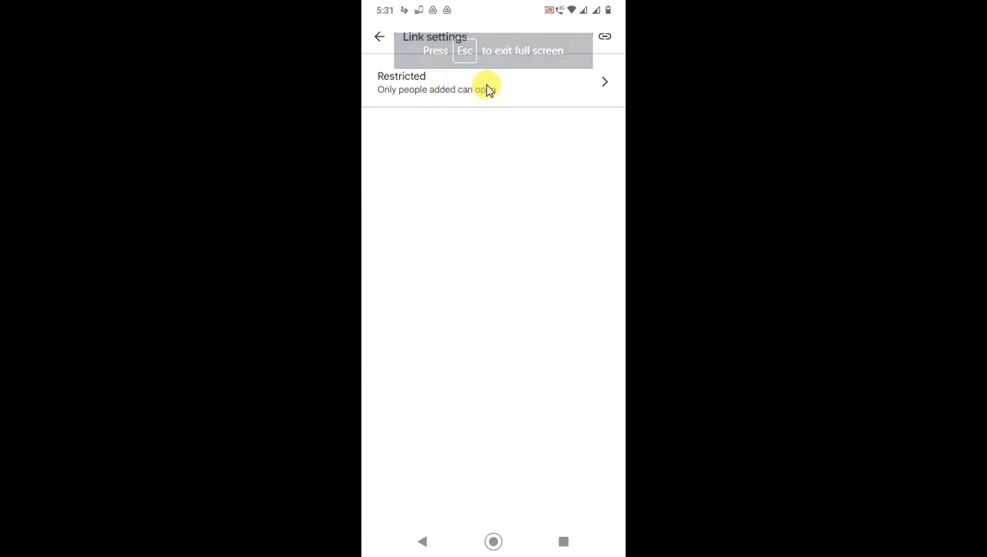
{"action": "left_click", "coordinate": [491, 82]}
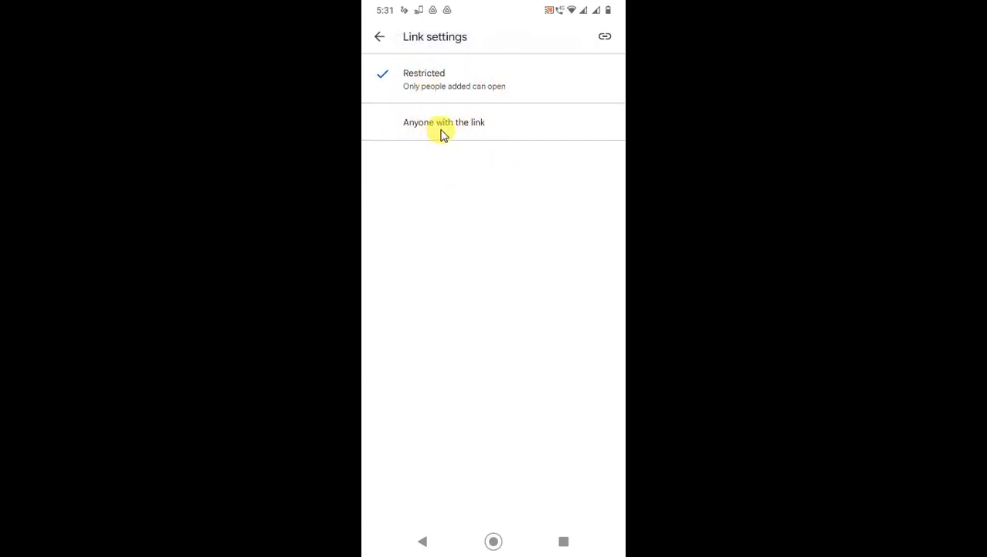
{"action": "left_click", "coordinate": [443, 122]}
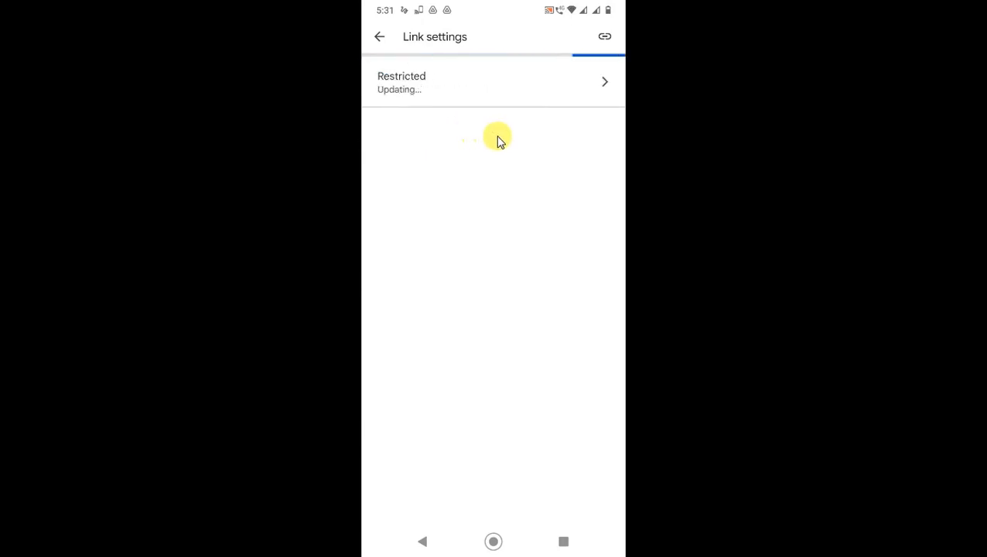
{"action": "left_click", "coordinate": [492, 80]}
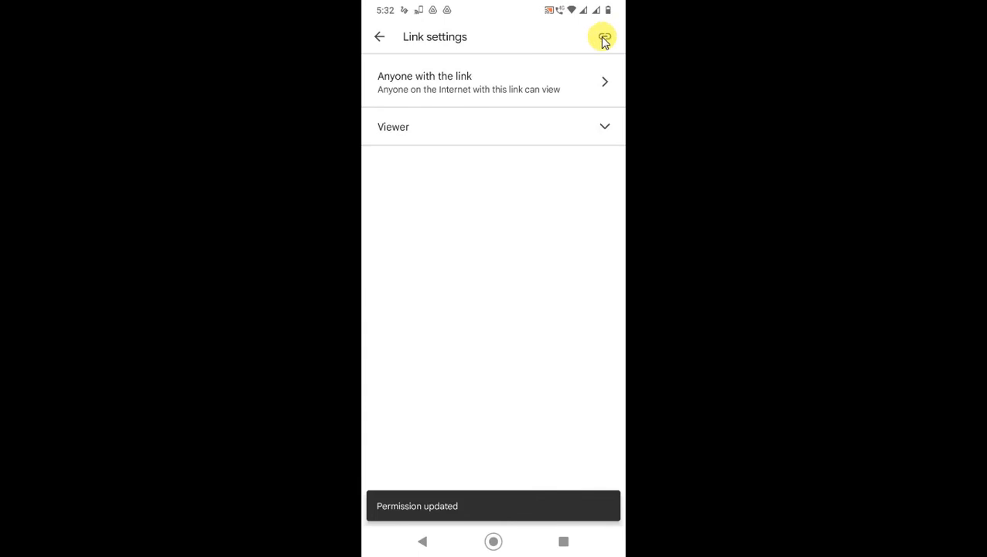
{"action": "left_click", "coordinate": [605, 37]}
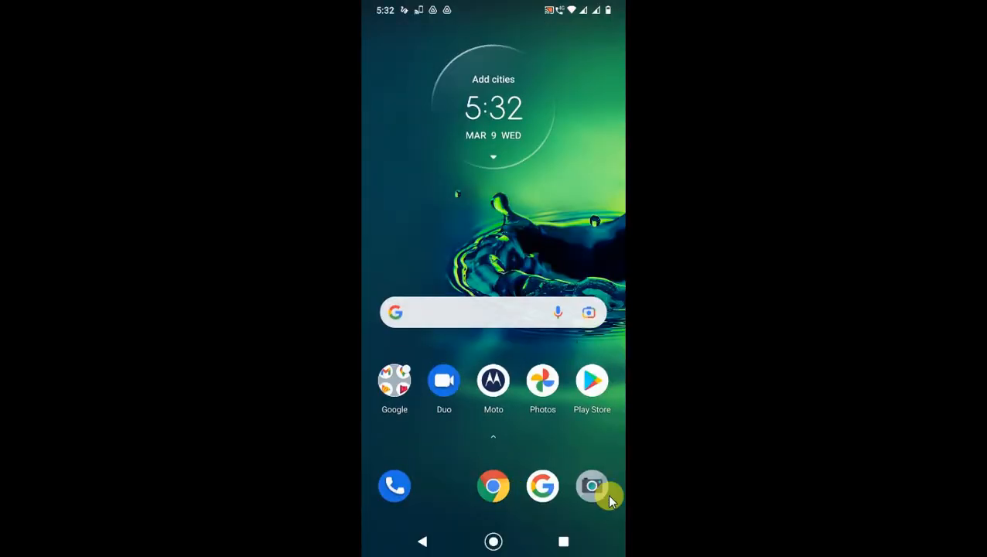
{"action": "mouse_move", "coordinate": [789, 474]}
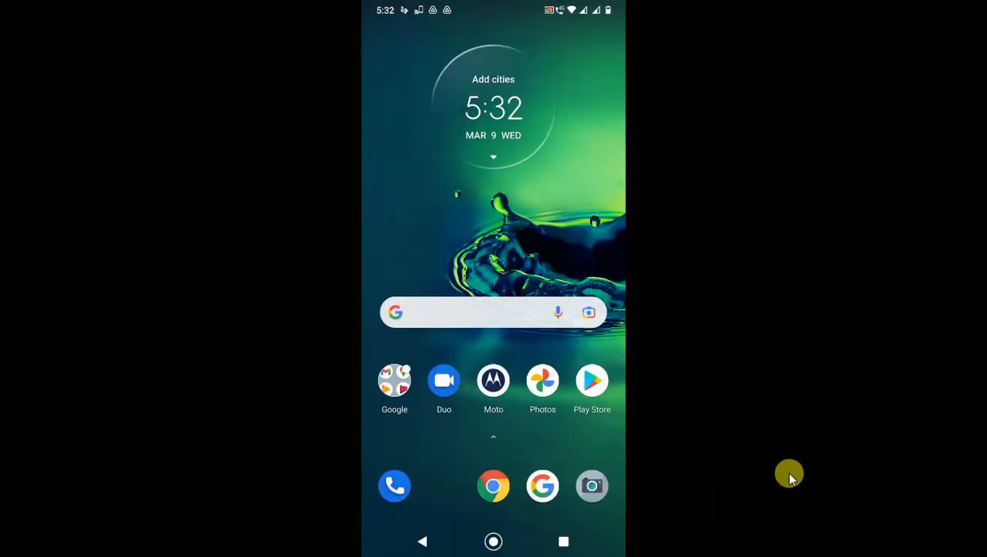
- Bookmark the casting browser page as Screen Cast and return to the home screen
{"action": "key", "text": "ctrl+d"}
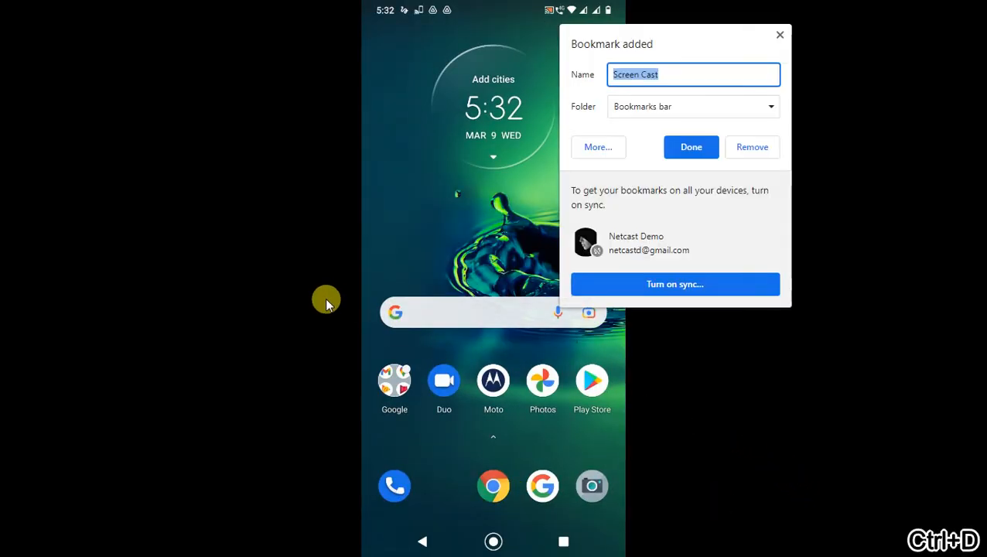